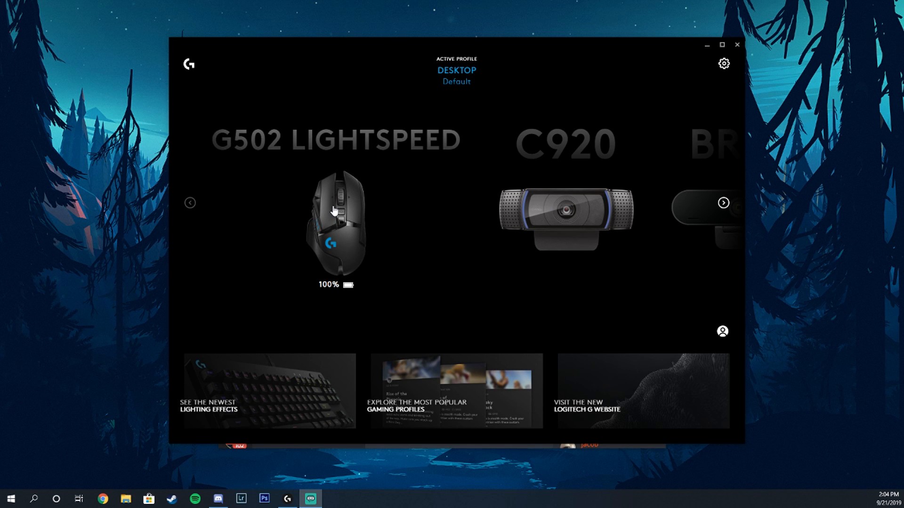
# Open the G502 LIGHTSPEED's LIGHTSYNC page and show the primary zone's breathing effect
pyautogui.click(333, 225)
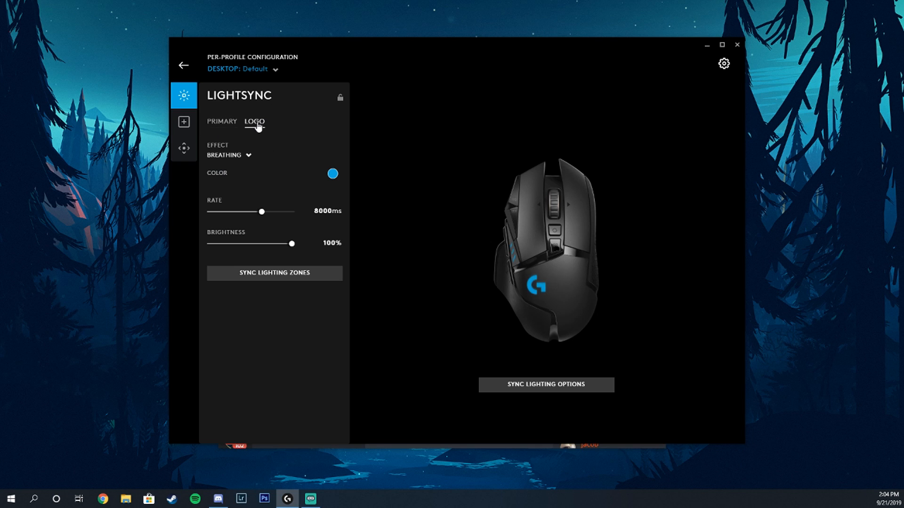
pyautogui.click(221, 121)
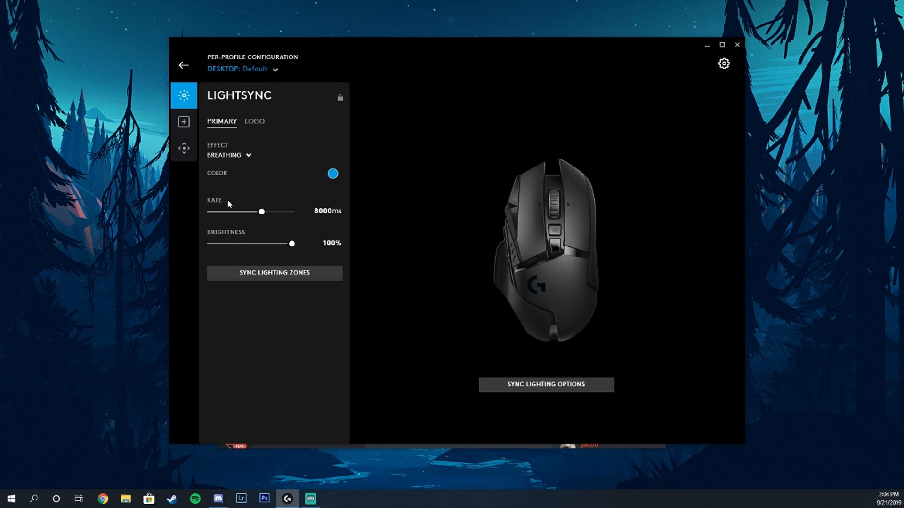
pyautogui.moveTo(184, 122)
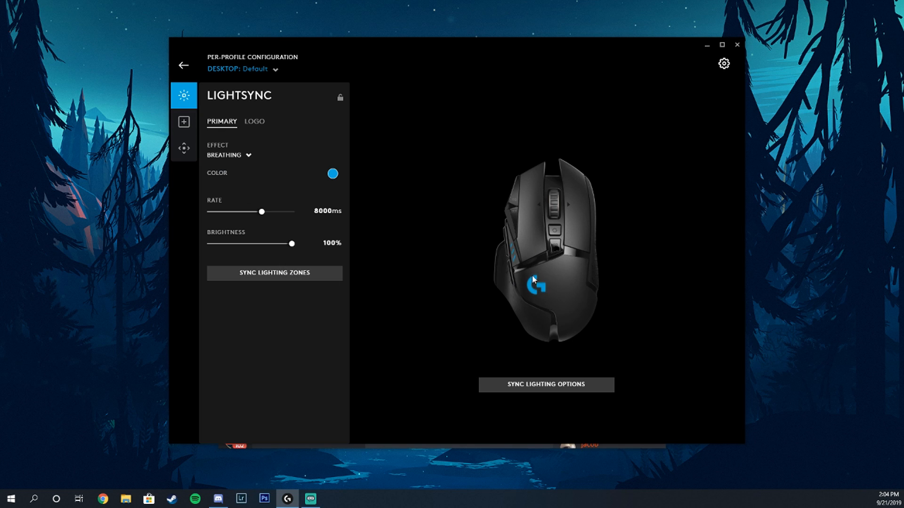
pyautogui.moveTo(183, 122)
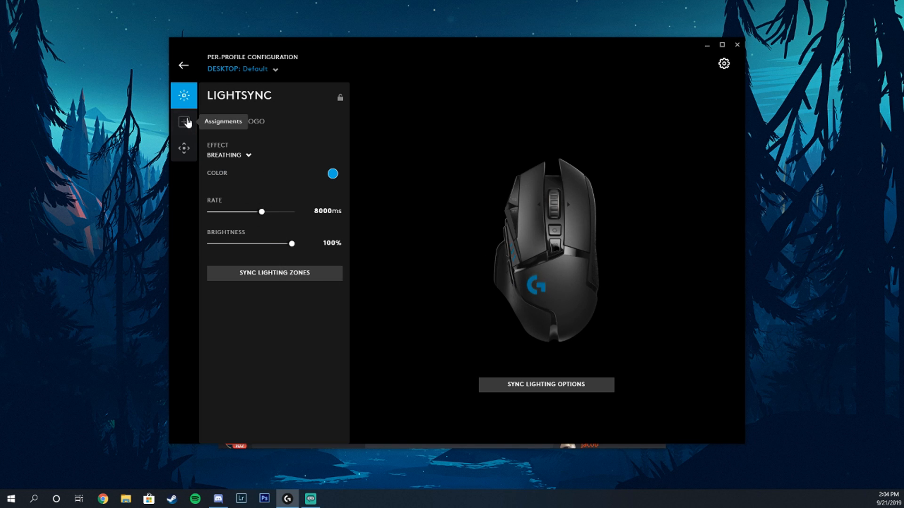
# Show the G502's Assignments panel with its Commands list and button mappings
pyautogui.click(184, 121)
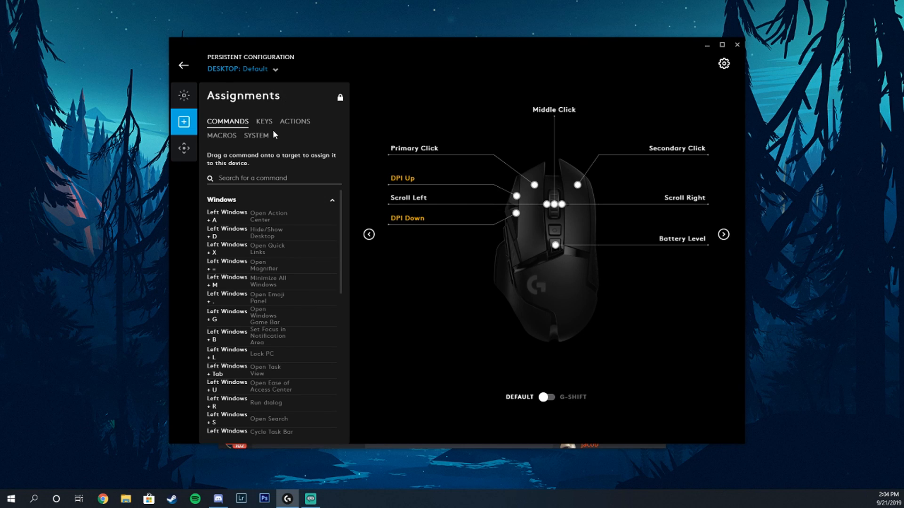
pyautogui.moveTo(275, 69)
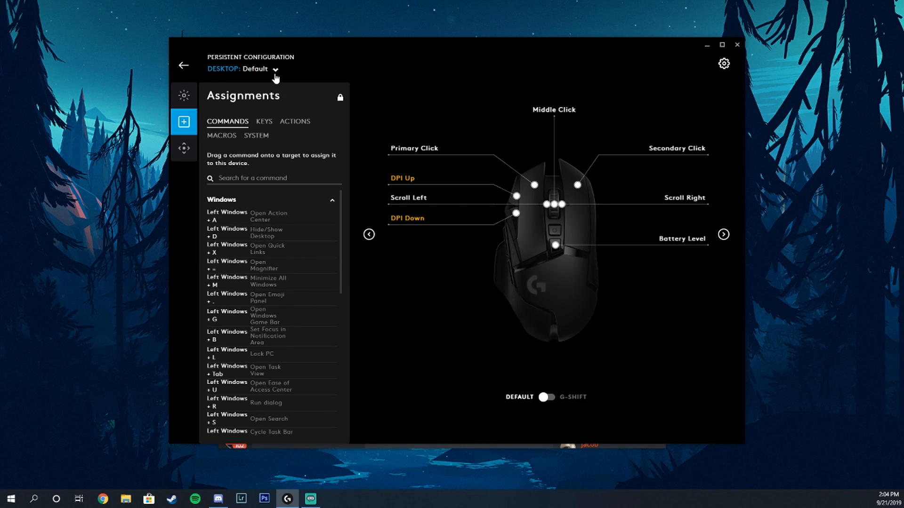
pyautogui.click(275, 70)
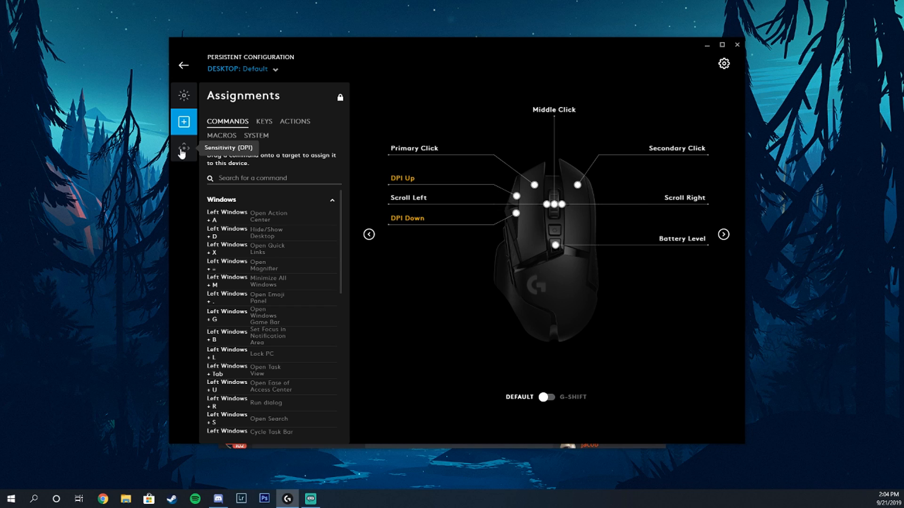
# In Sensitivity (DPI), keep only the 400 DPI speed and choose the 1000 report rate
pyautogui.click(183, 151)
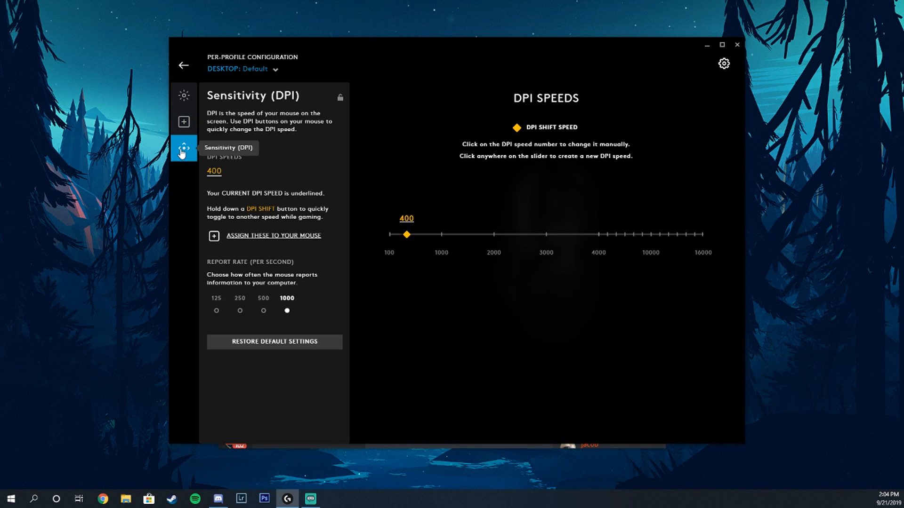
pyautogui.moveTo(197, 170)
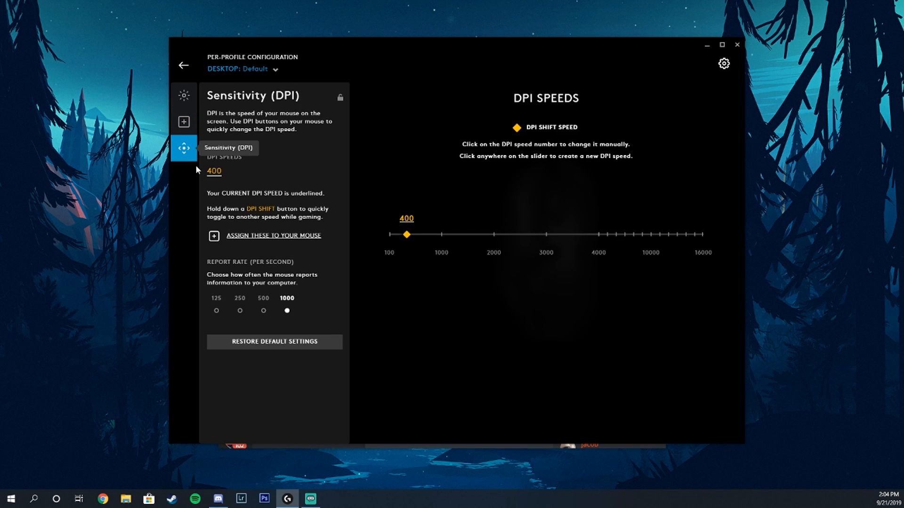
pyautogui.moveTo(391, 213)
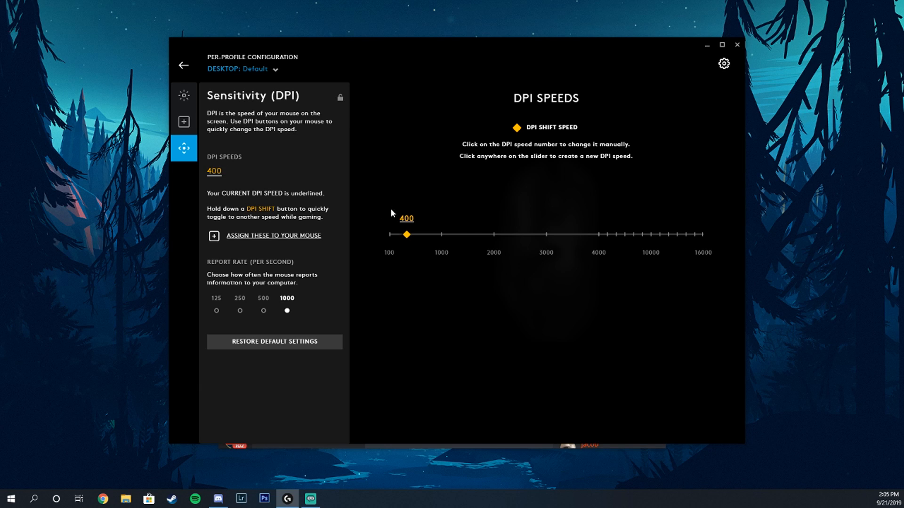
pyautogui.moveTo(380, 192)
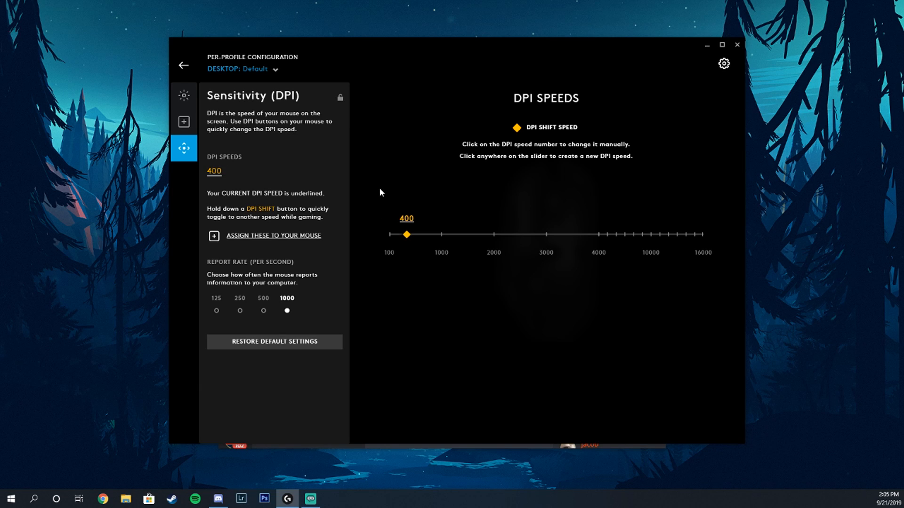
pyautogui.moveTo(480, 229)
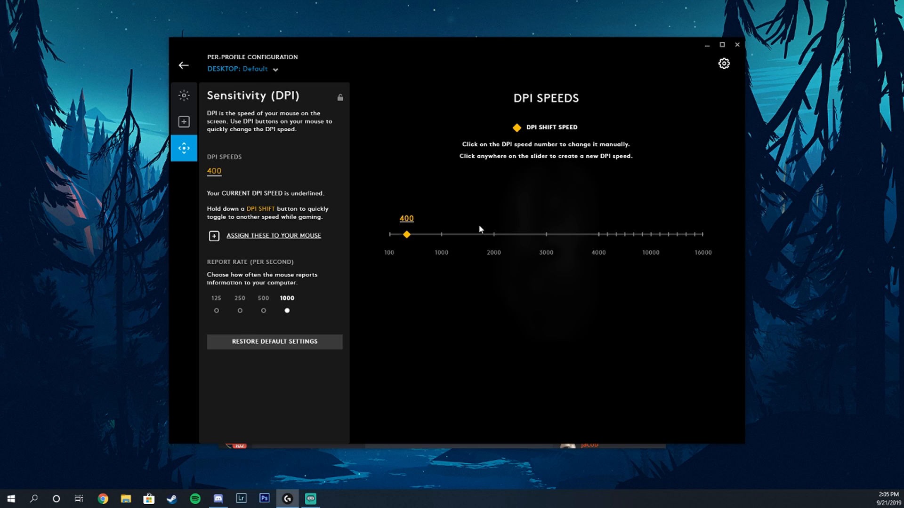
pyautogui.moveTo(409, 186)
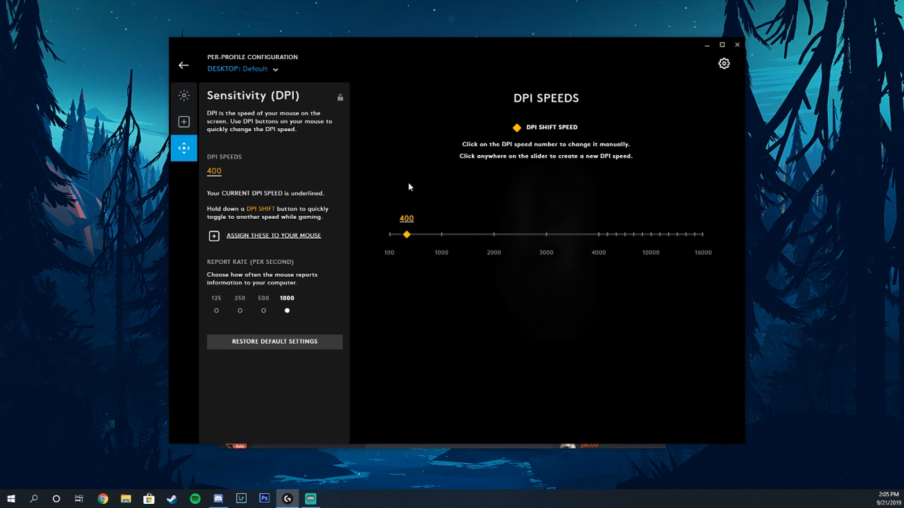
pyautogui.moveTo(403, 184)
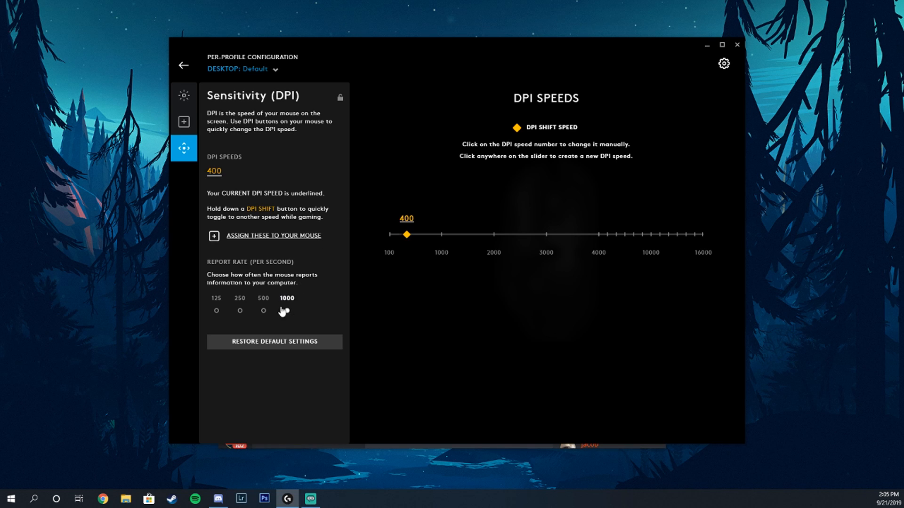
pyautogui.click(286, 310)
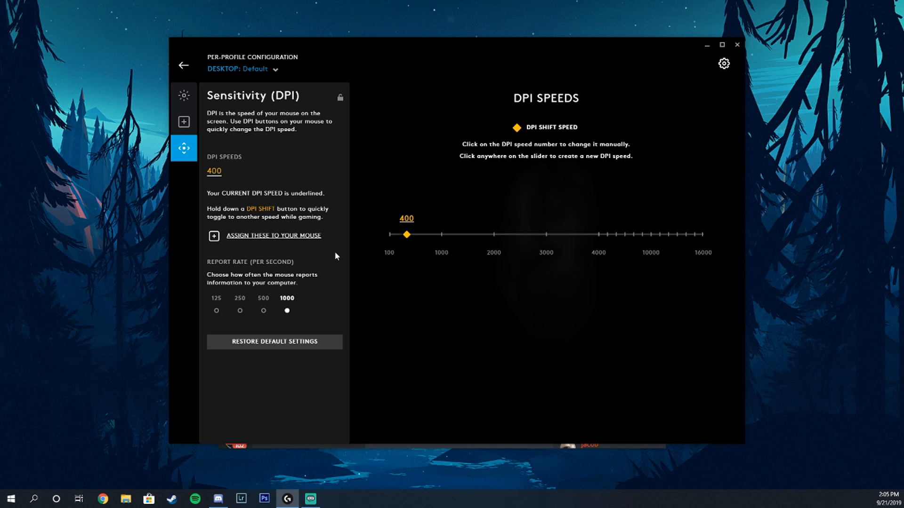
pyautogui.moveTo(412, 239)
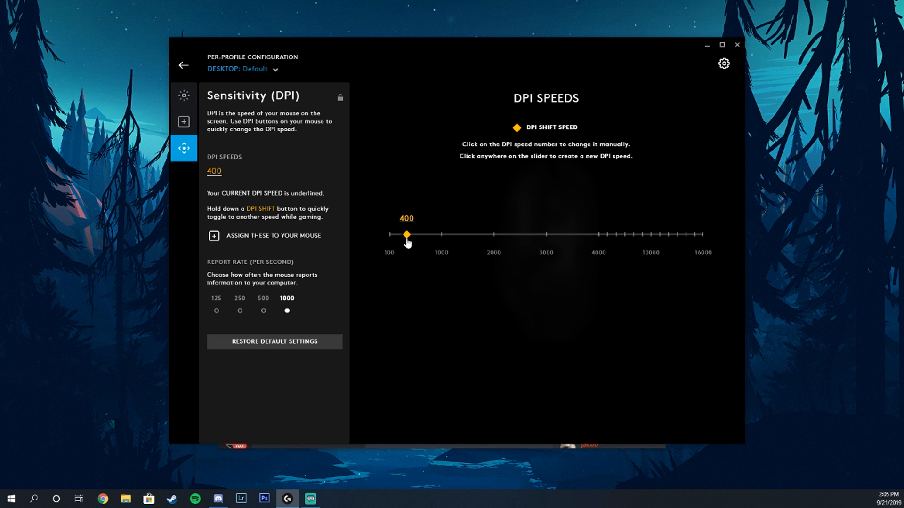
pyautogui.moveTo(214, 237)
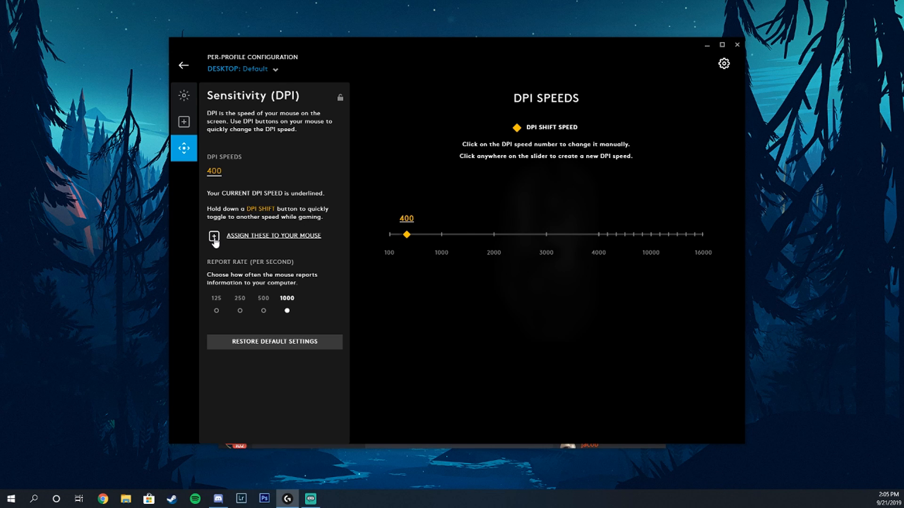
pyautogui.moveTo(447, 237)
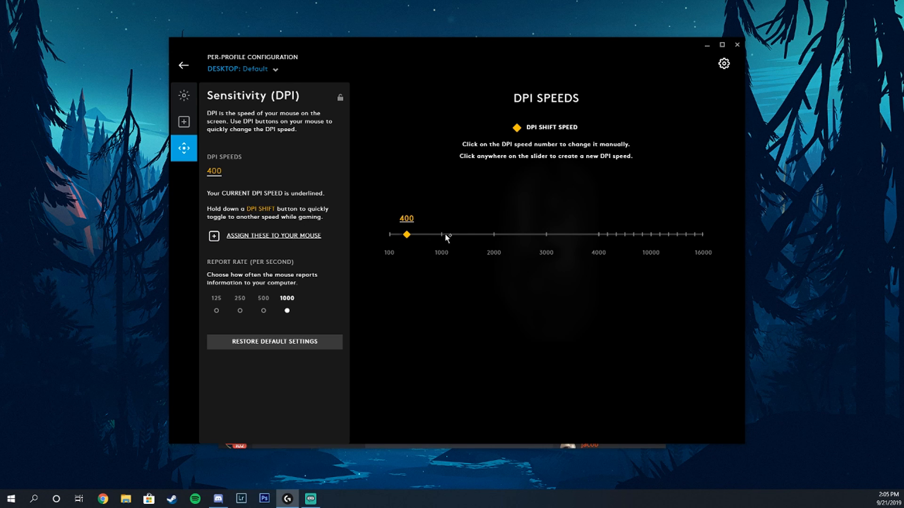
pyautogui.click(430, 234)
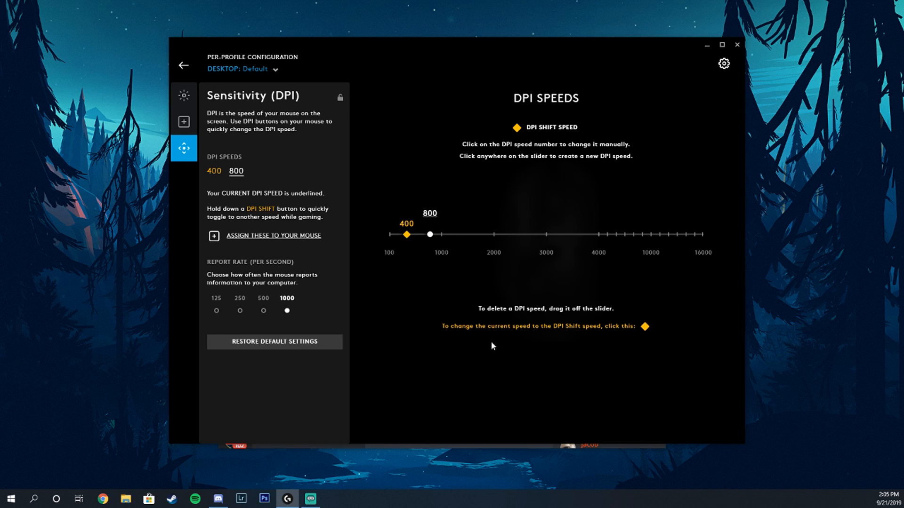
pyautogui.moveTo(431, 236)
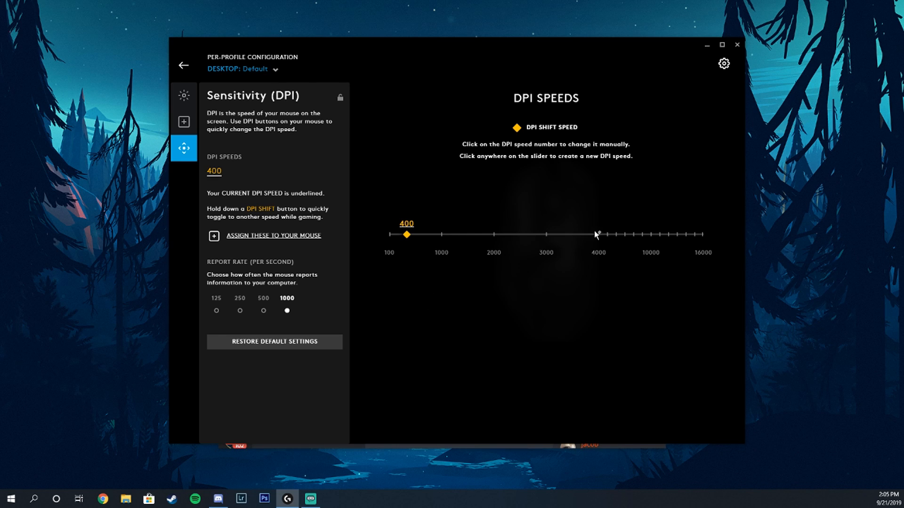
pyautogui.moveTo(410, 240)
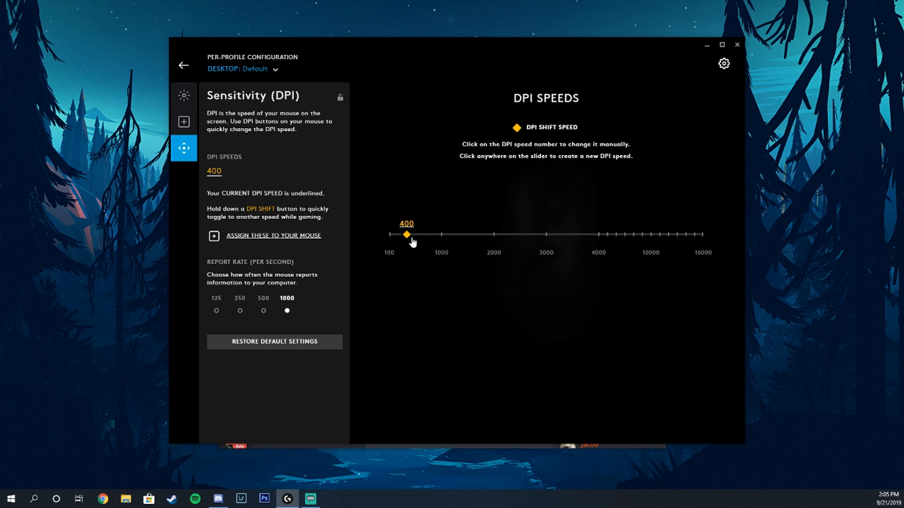
pyautogui.moveTo(447, 242)
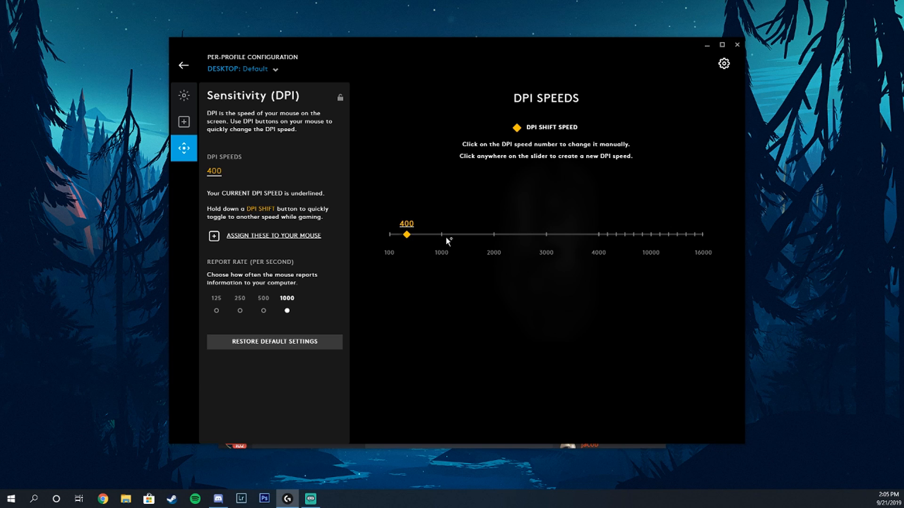
pyautogui.moveTo(428, 239)
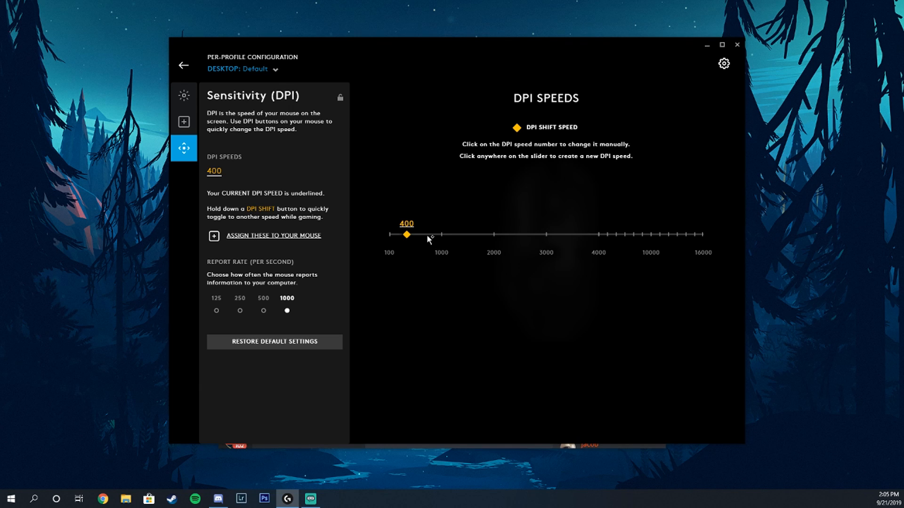
pyautogui.moveTo(434, 236)
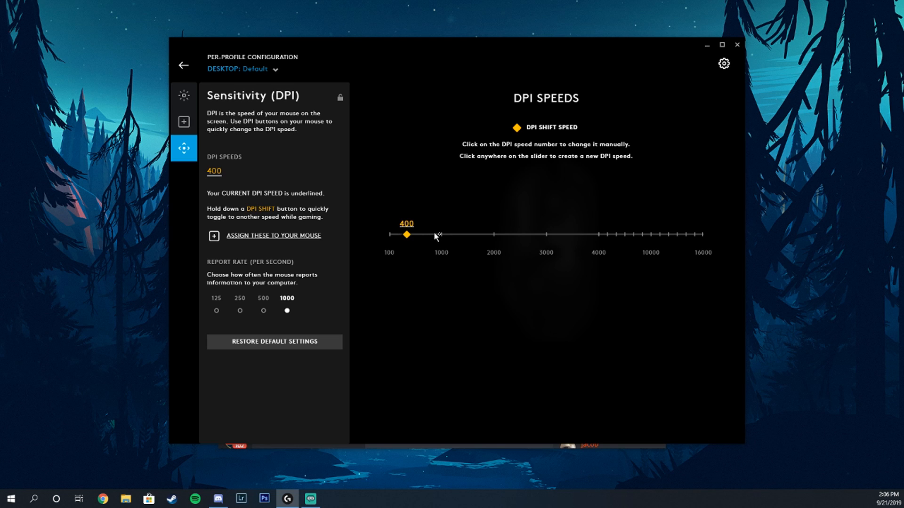
pyautogui.moveTo(431, 237)
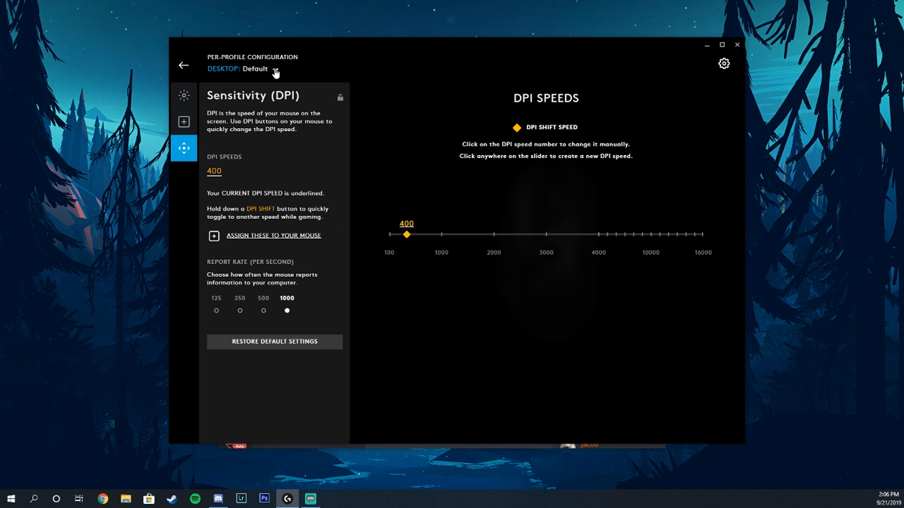
pyautogui.click(254, 69)
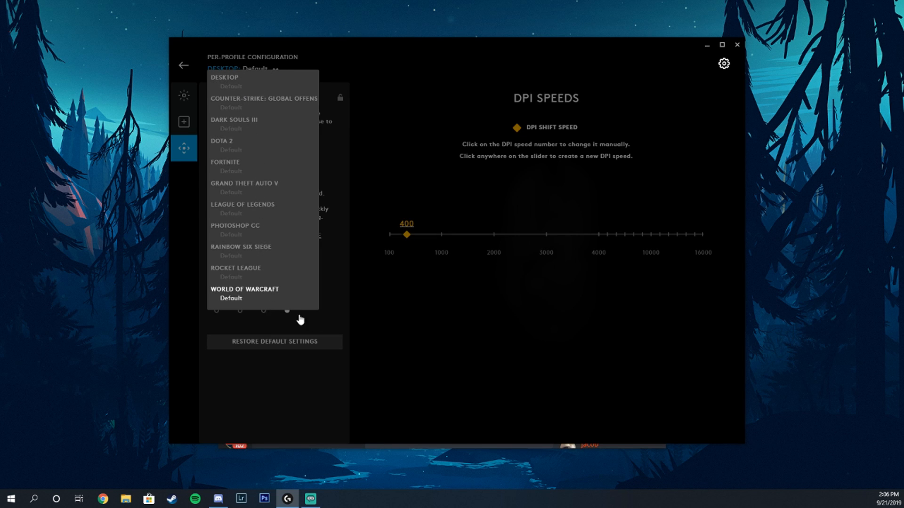
pyautogui.click(103, 499)
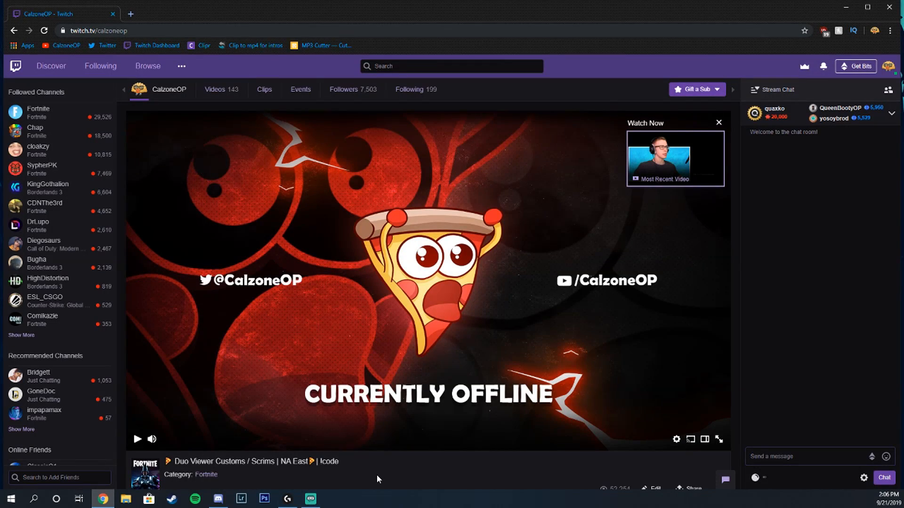
pyautogui.moveTo(375, 475)
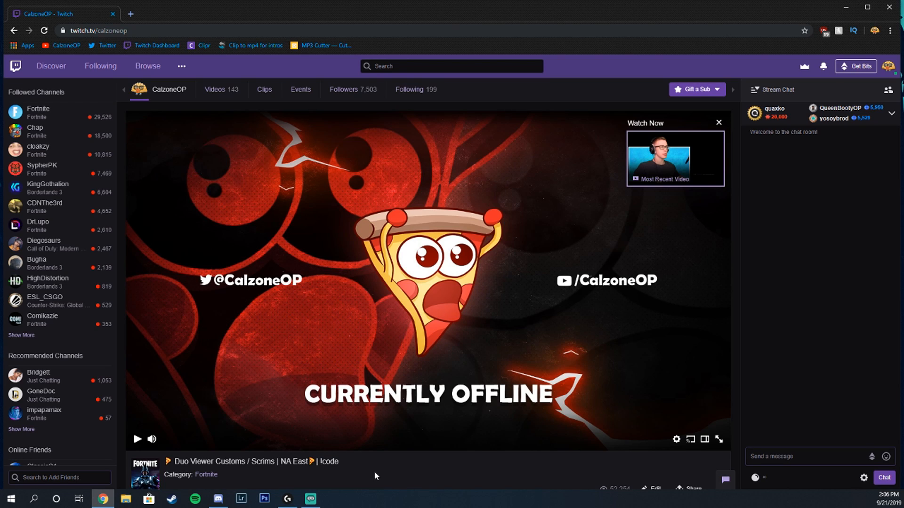
pyautogui.moveTo(370, 66)
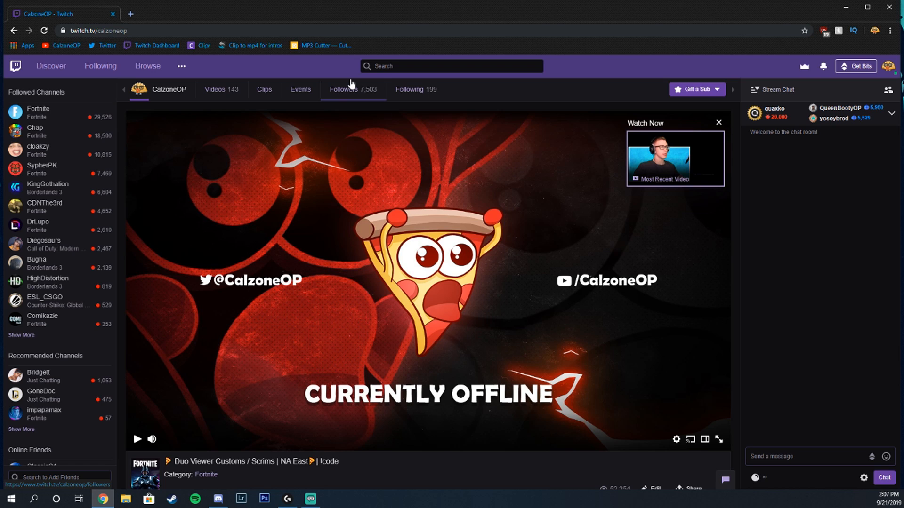
pyautogui.moveTo(350, 85)
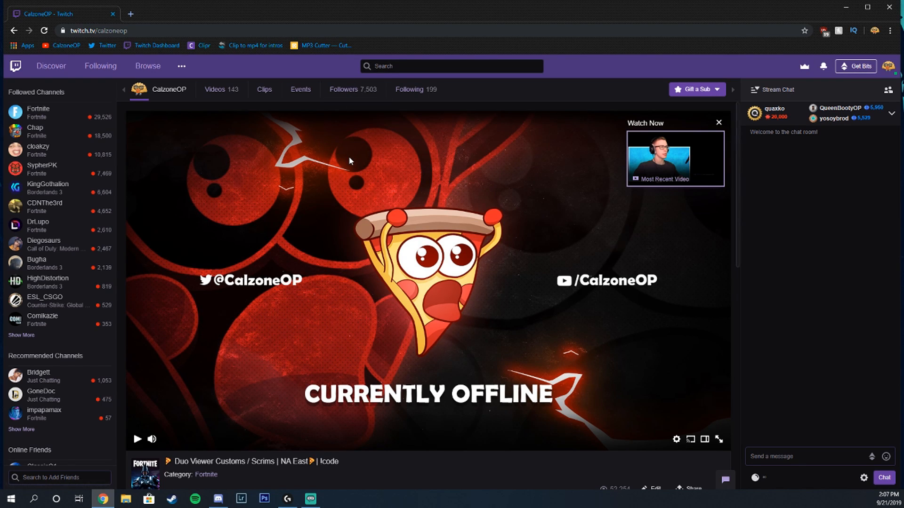
# Return G HUB to the device overview, then bring Discord's chat window to the front
pyautogui.scroll(-3)
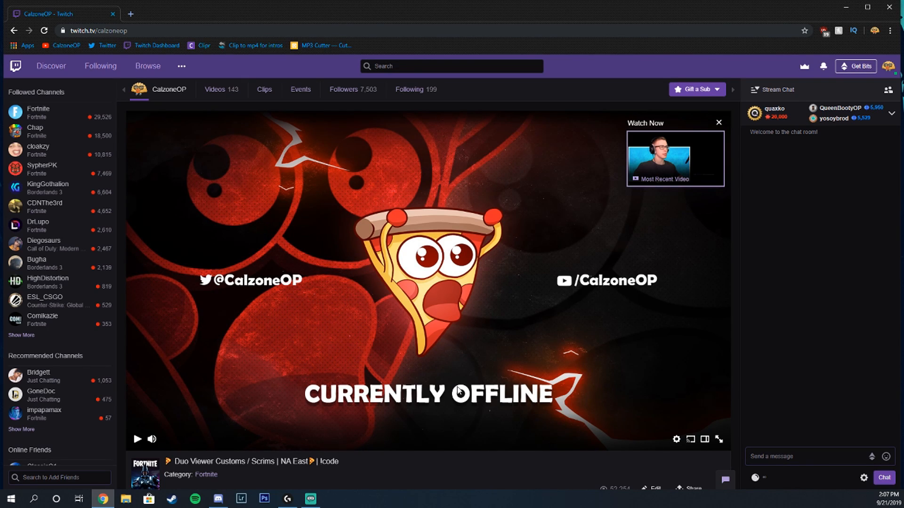
pyautogui.click(287, 499)
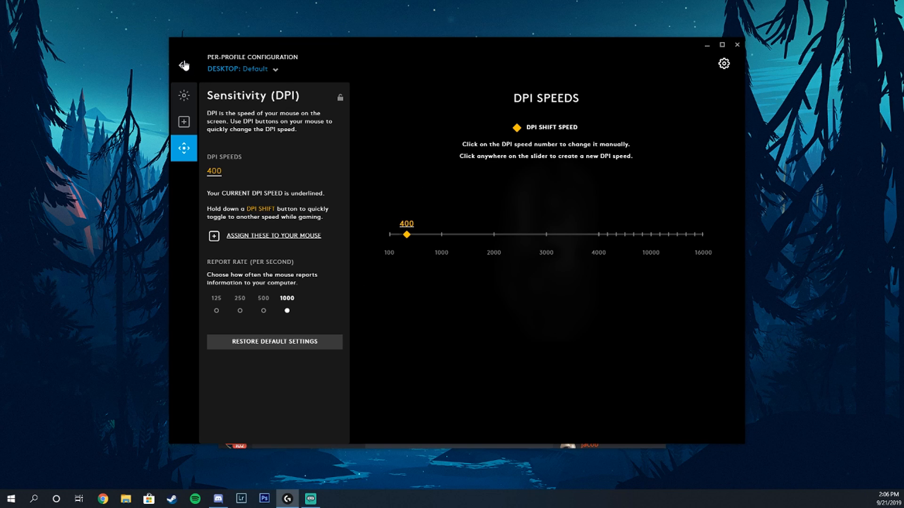
pyautogui.click(184, 63)
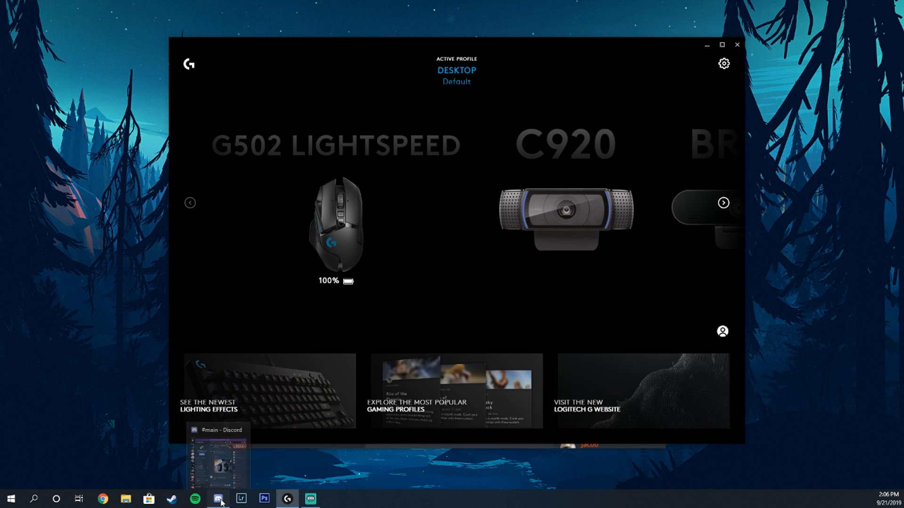
pyautogui.click(219, 499)
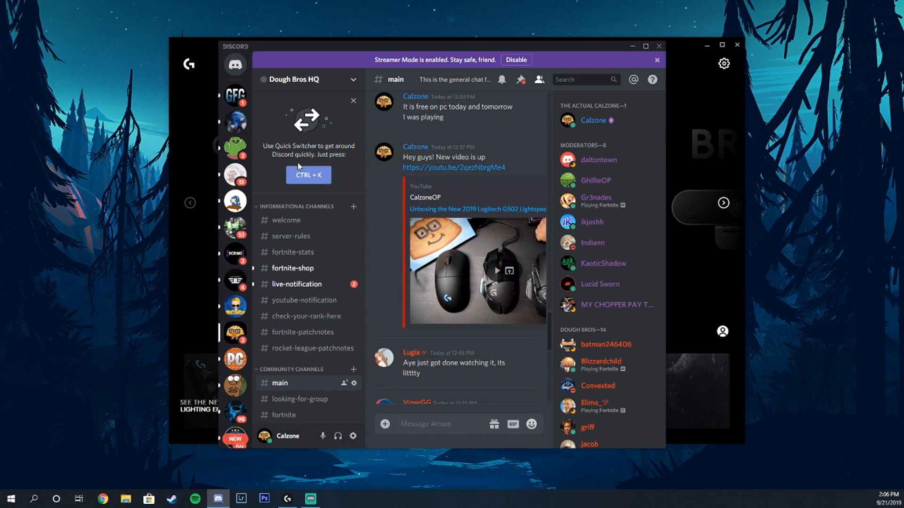
pyautogui.moveTo(205, 44)
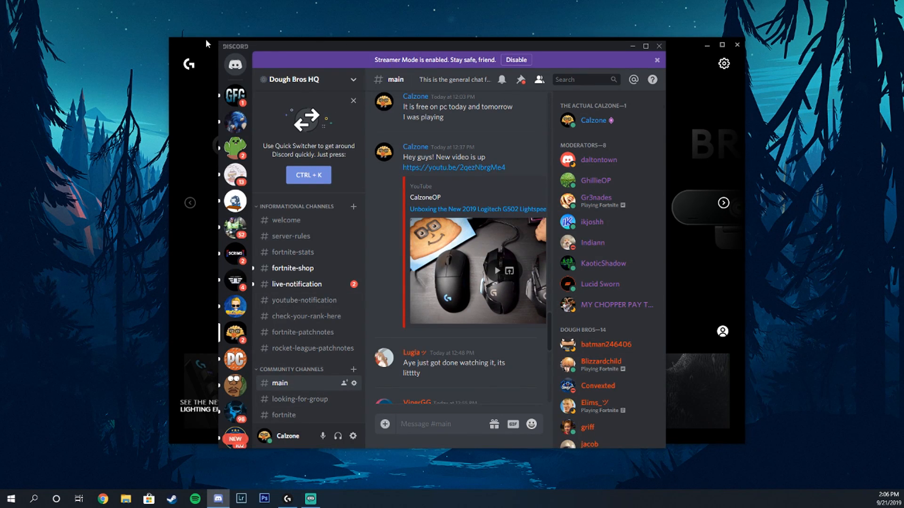